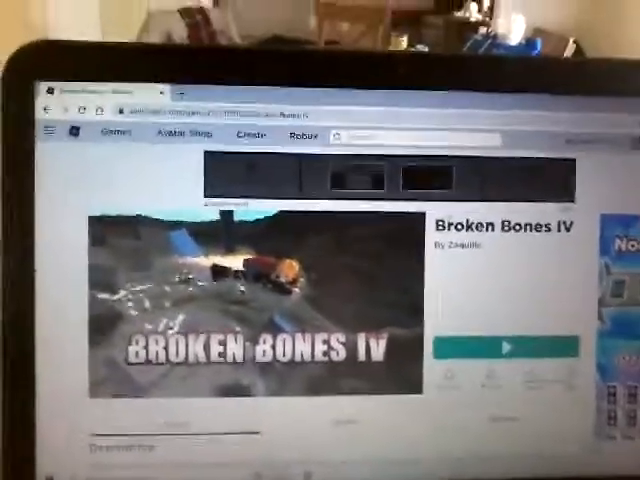
Step: Launch Broken Bones IV from its Roblox game page with the green Play button
left_click(510, 348)
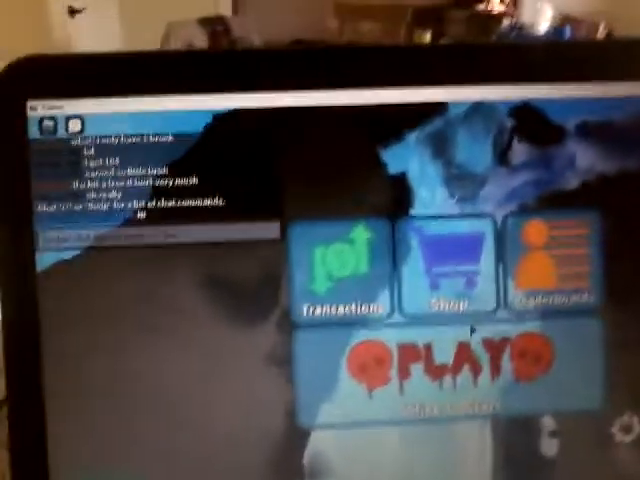
Step: Start play from the Broken Bones IV main menu so the character spawns into the world
left_click(444, 376)
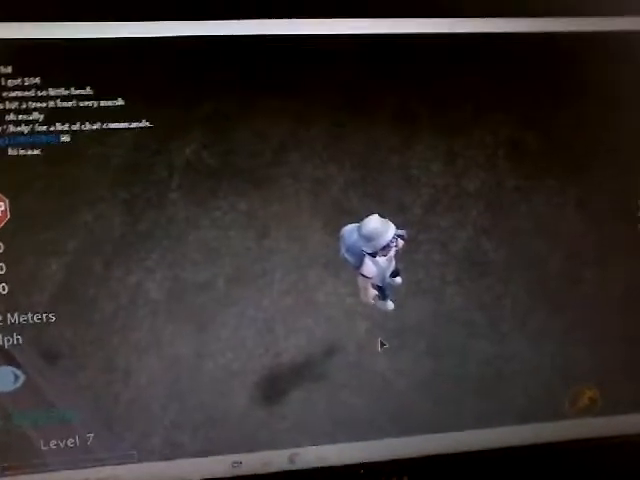